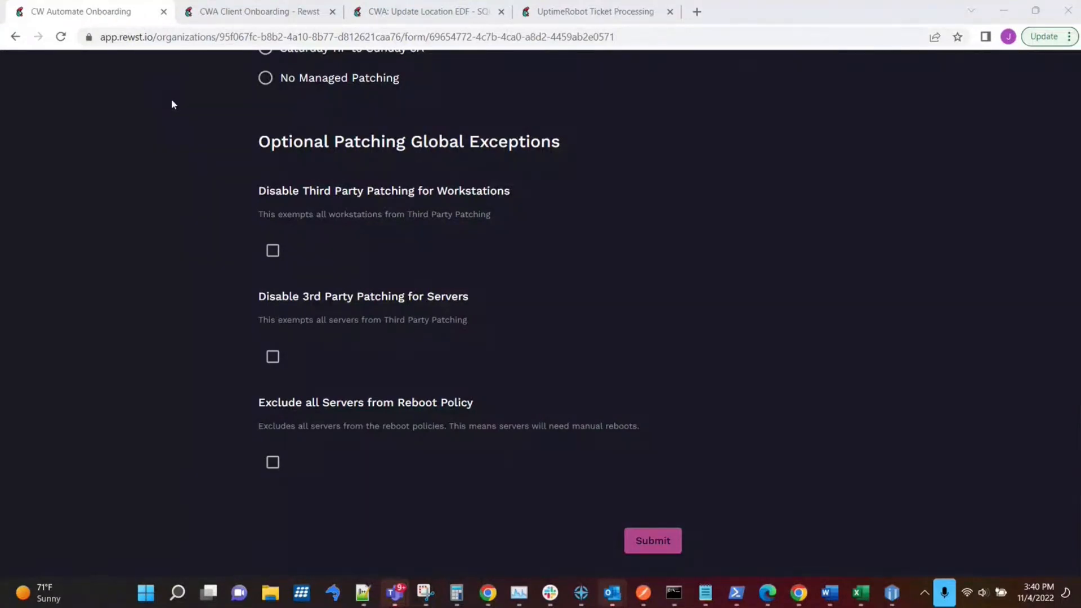
pyautogui.moveTo(197, 155)
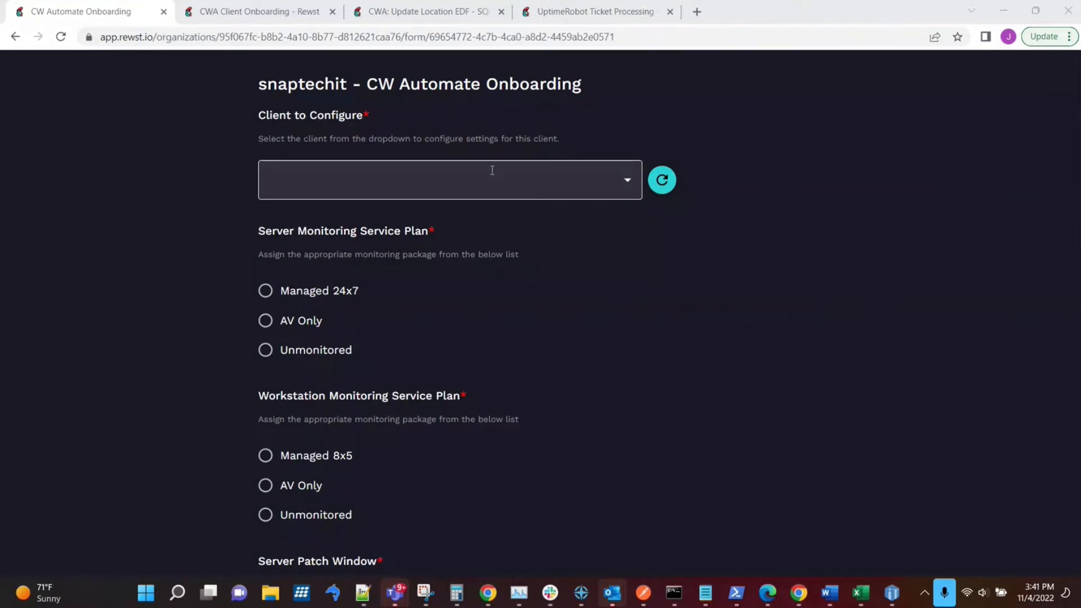
# Set Client to Configure to Discovery Assessment by searching 'disco'
pyautogui.click(449, 179)
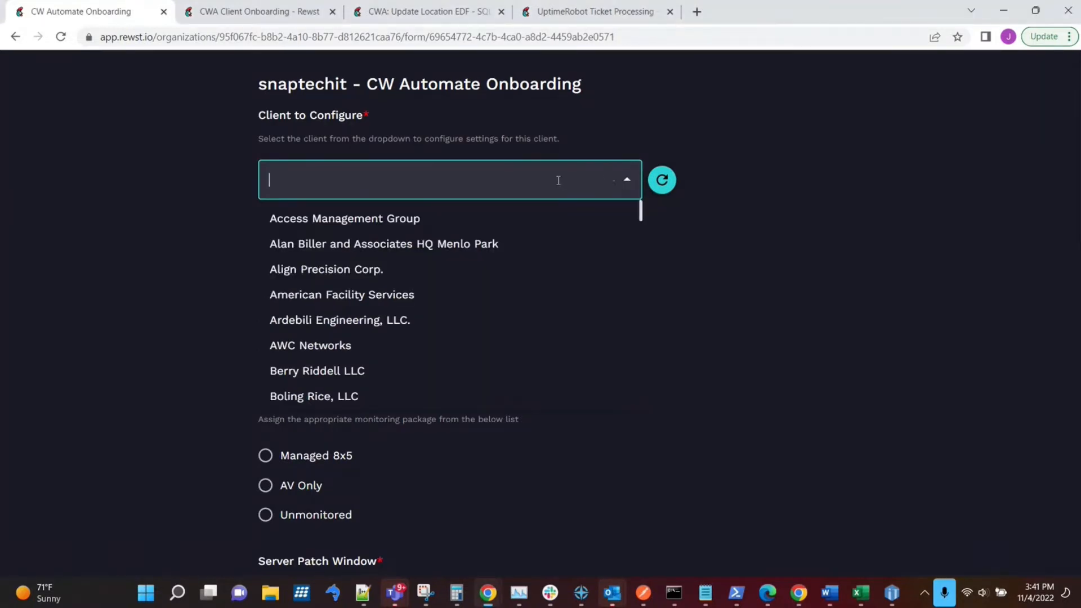
pyautogui.write('disco')
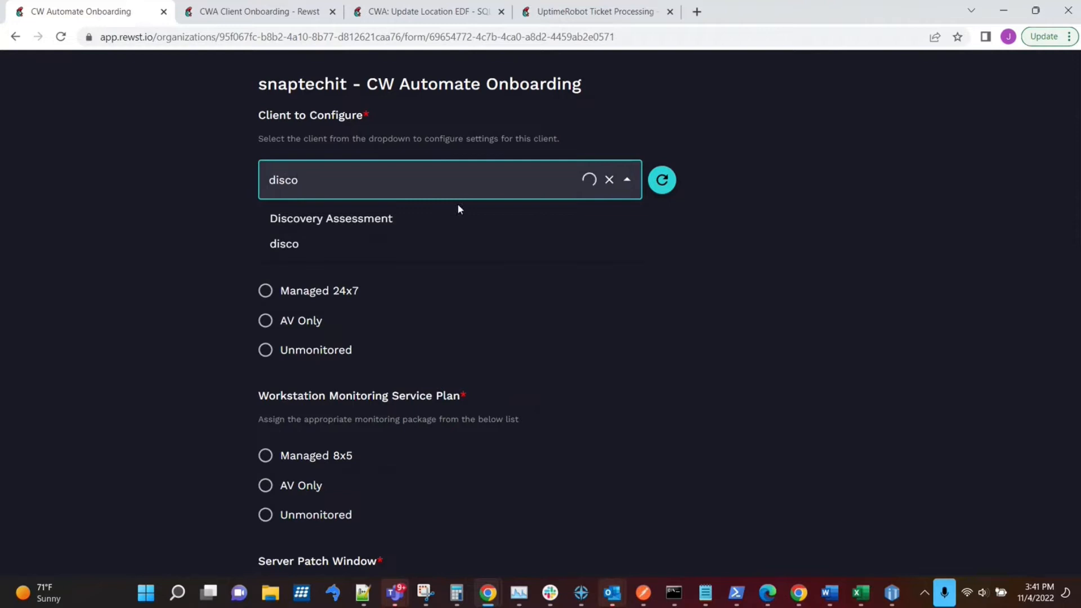
pyautogui.click(332, 218)
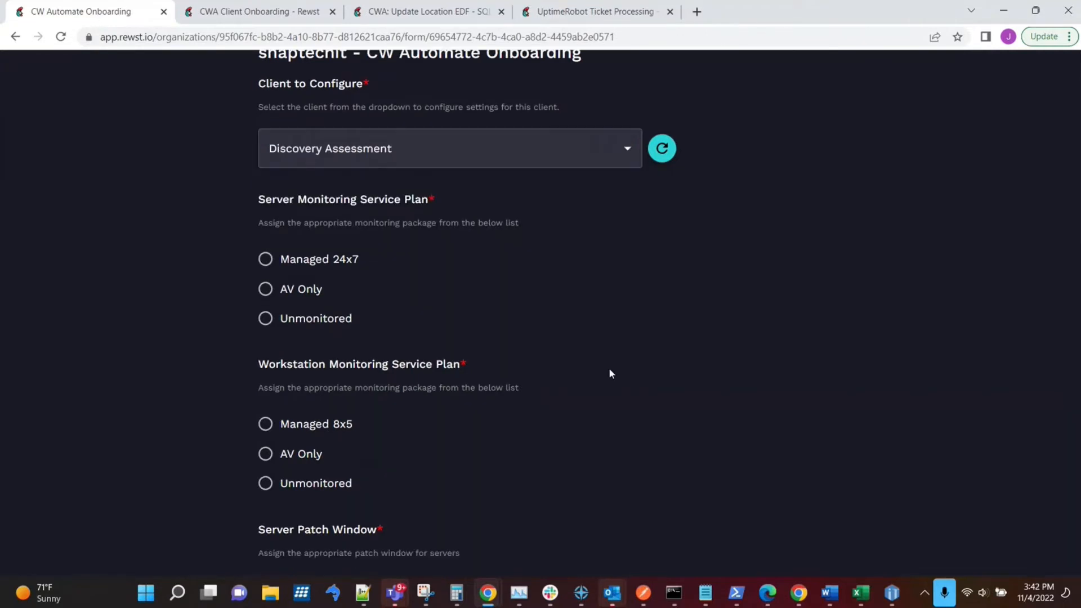
# Choose Managed 8x5 workstation monitoring and the Daily 11P to 3A patch window
pyautogui.scroll(-3)
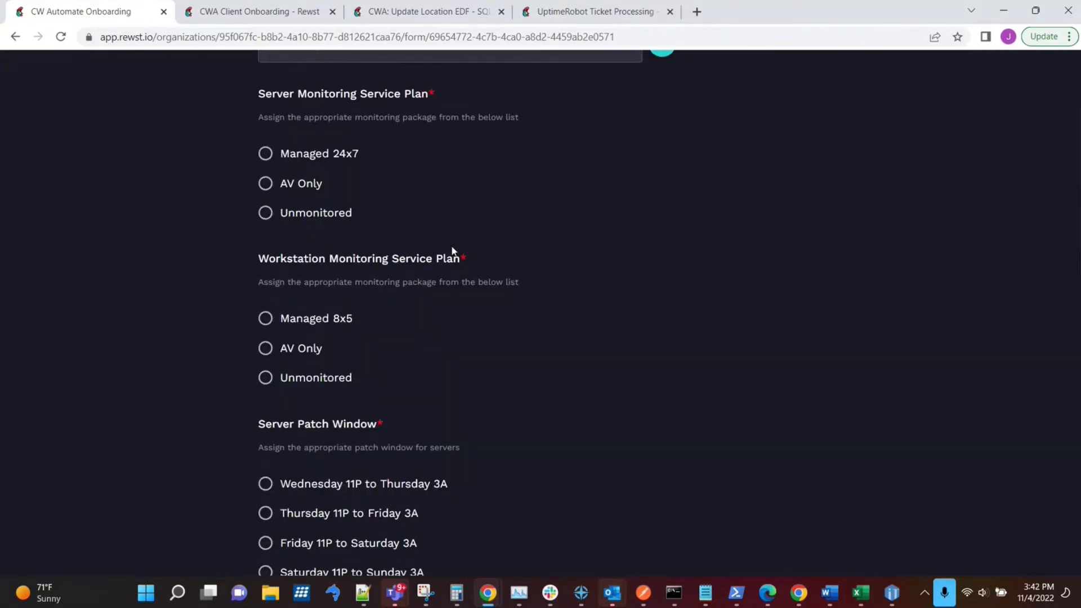
pyautogui.click(265, 153)
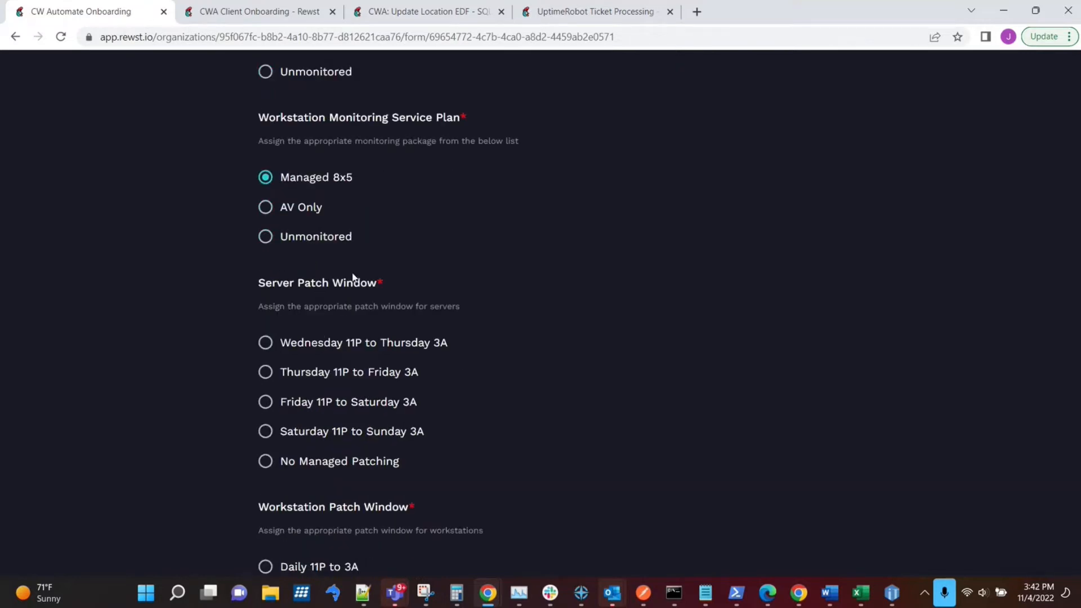
pyautogui.moveTo(407, 268)
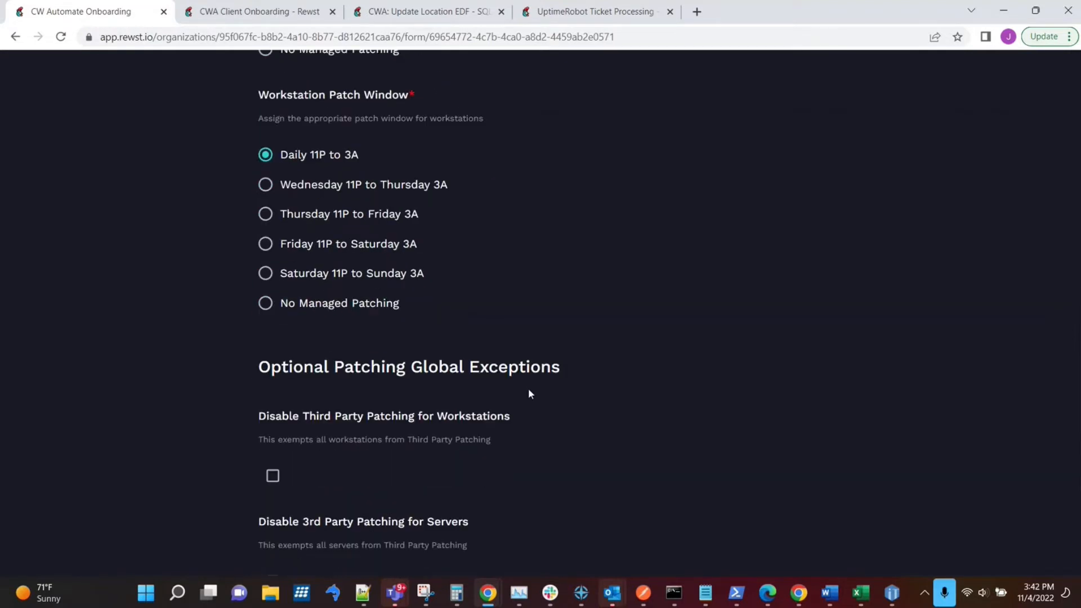
pyautogui.scroll(-3)
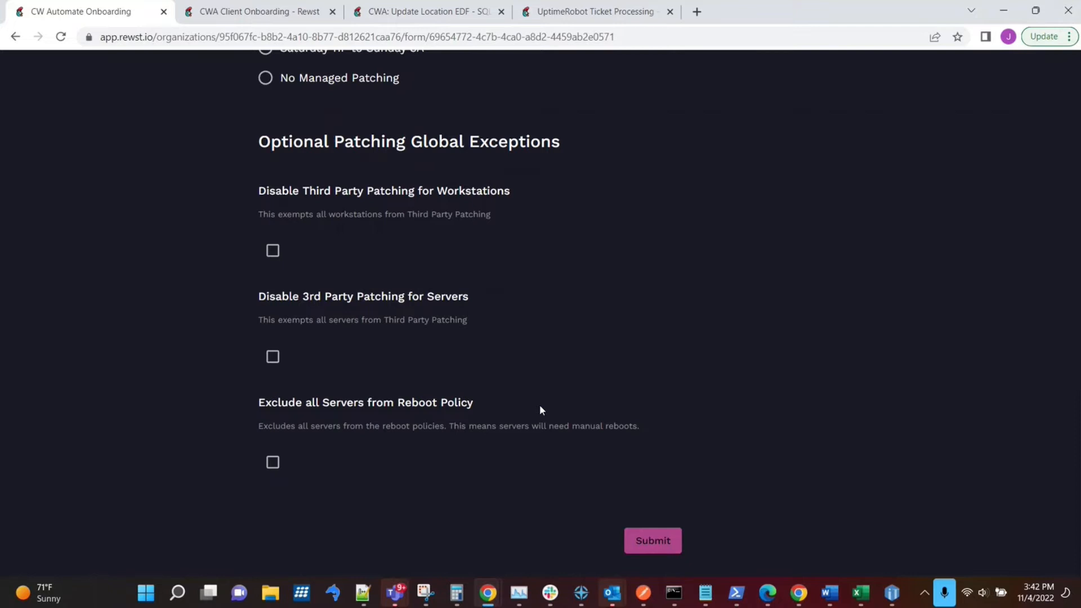
pyautogui.moveTo(656, 558)
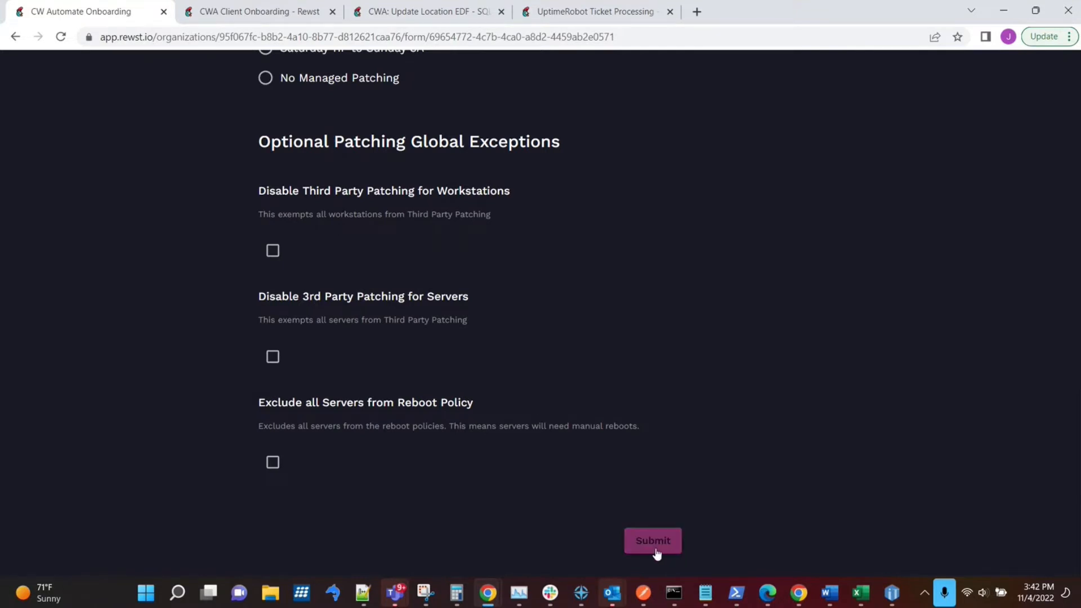
# Submit the form and refresh the location's Patch Management tab, declining to save
pyautogui.click(654, 541)
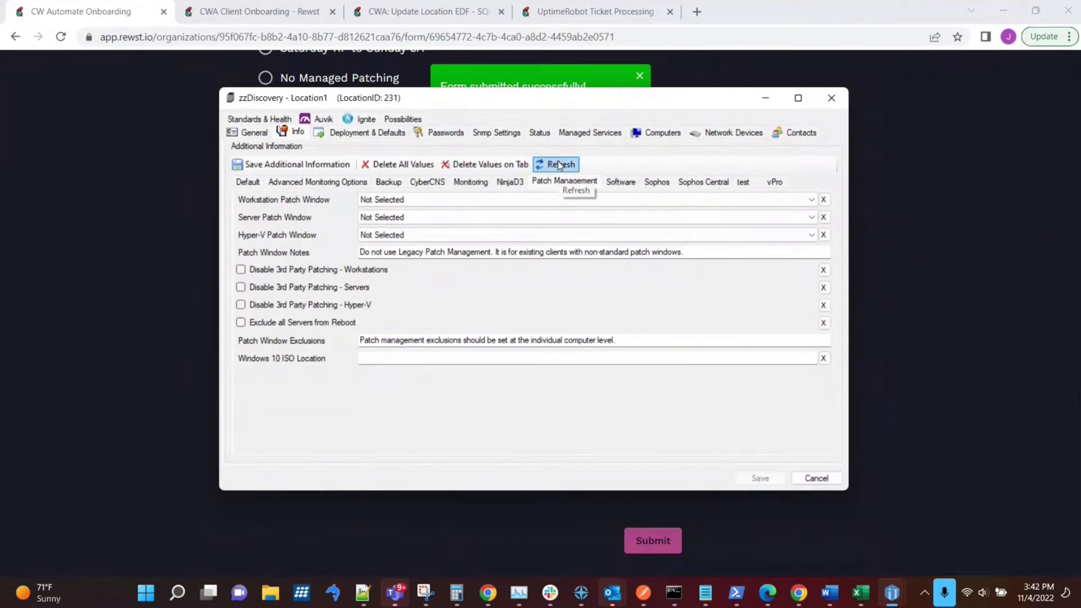
pyautogui.click(556, 165)
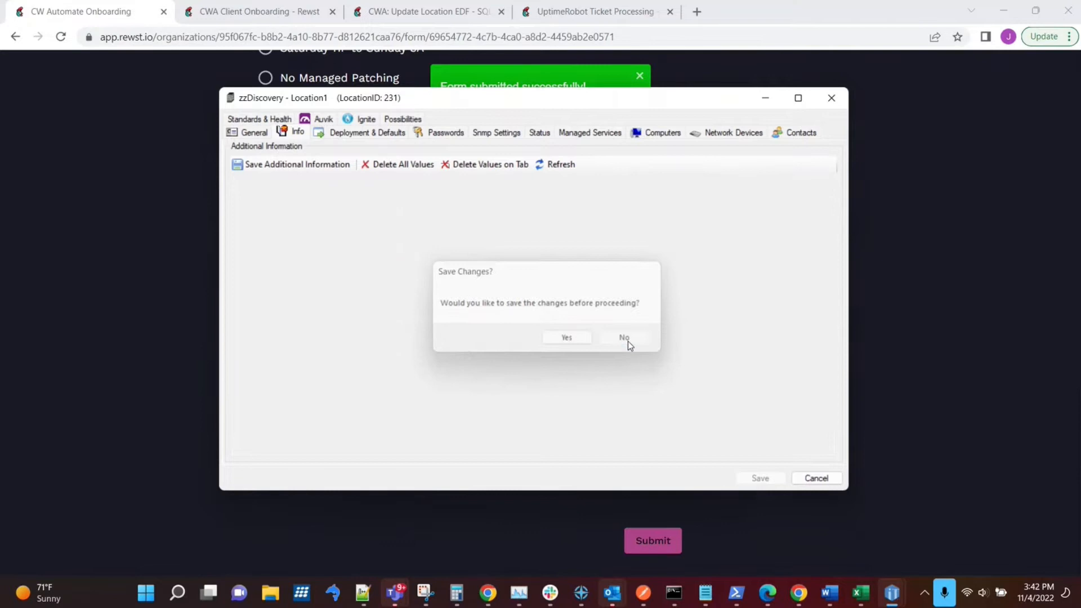
pyautogui.click(624, 338)
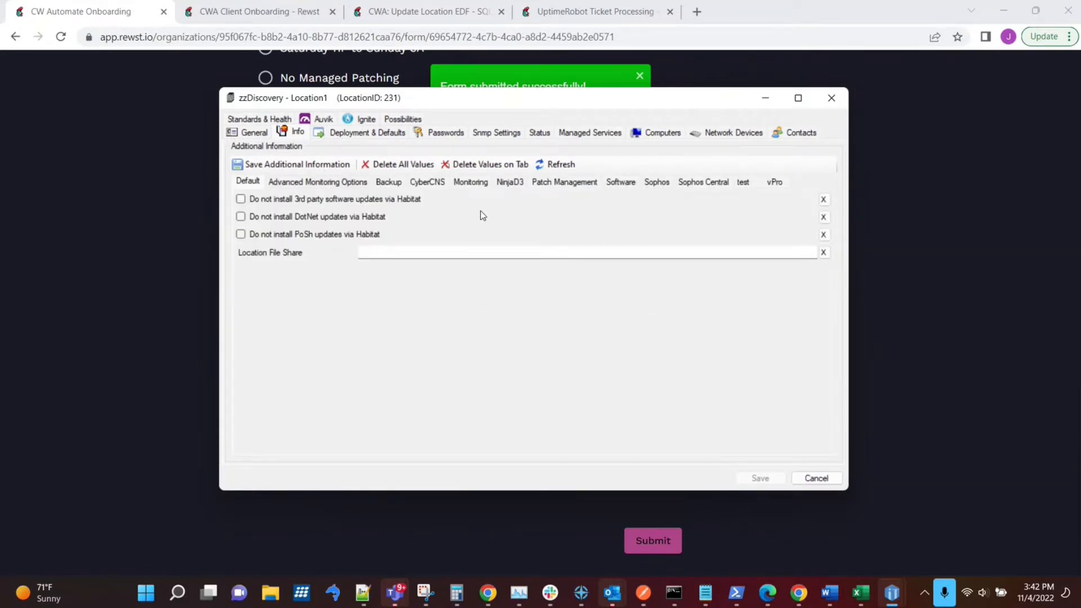
pyautogui.click(564, 181)
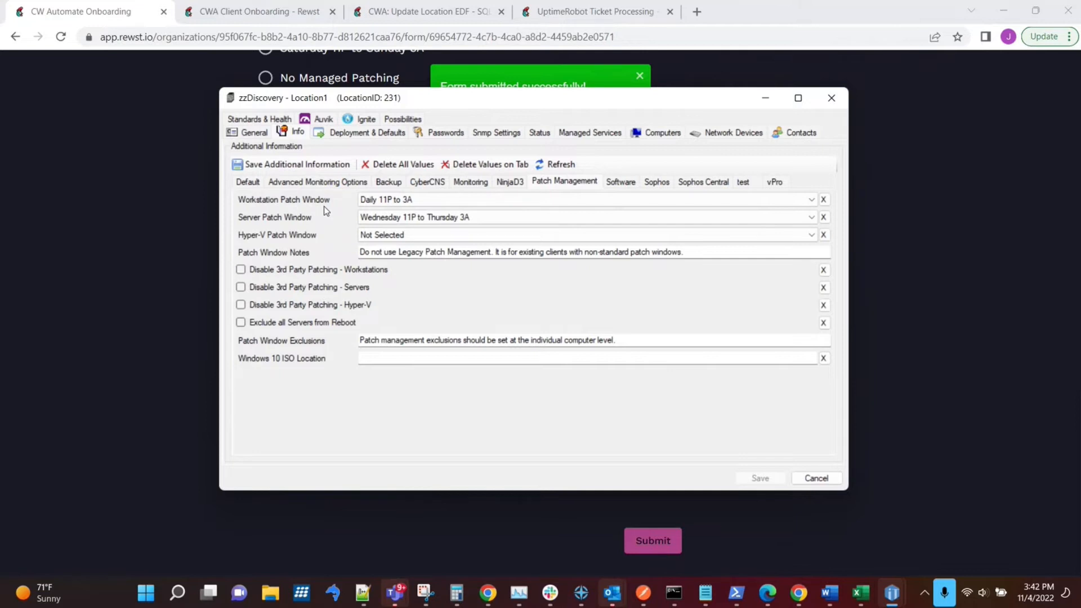
pyautogui.moveTo(333, 211)
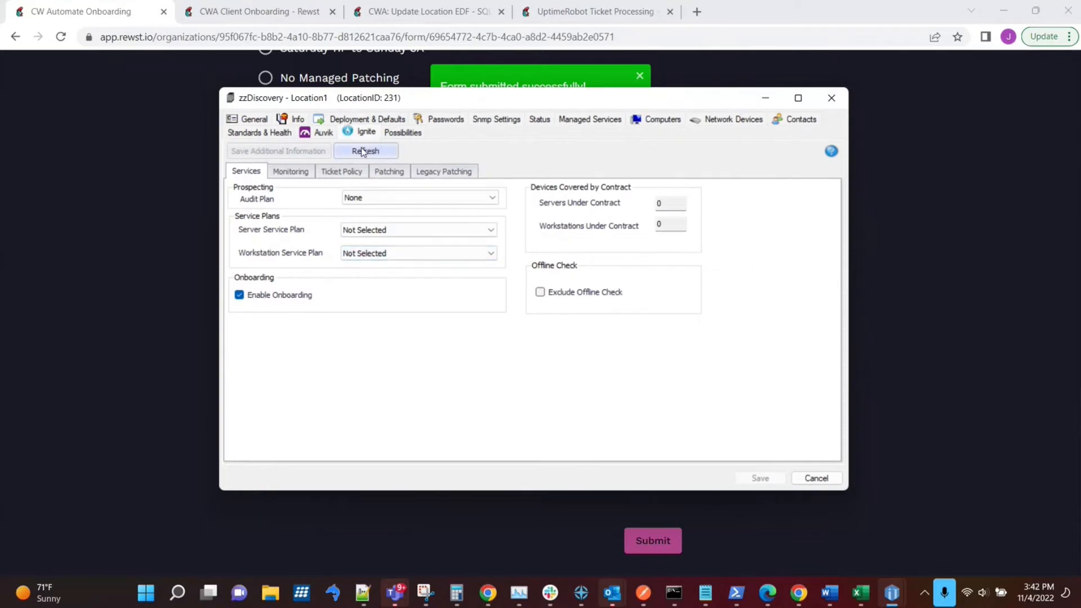
# Refresh the Managed Services tab to show the Managed 24x7 and 8x5 plans
pyautogui.click(365, 151)
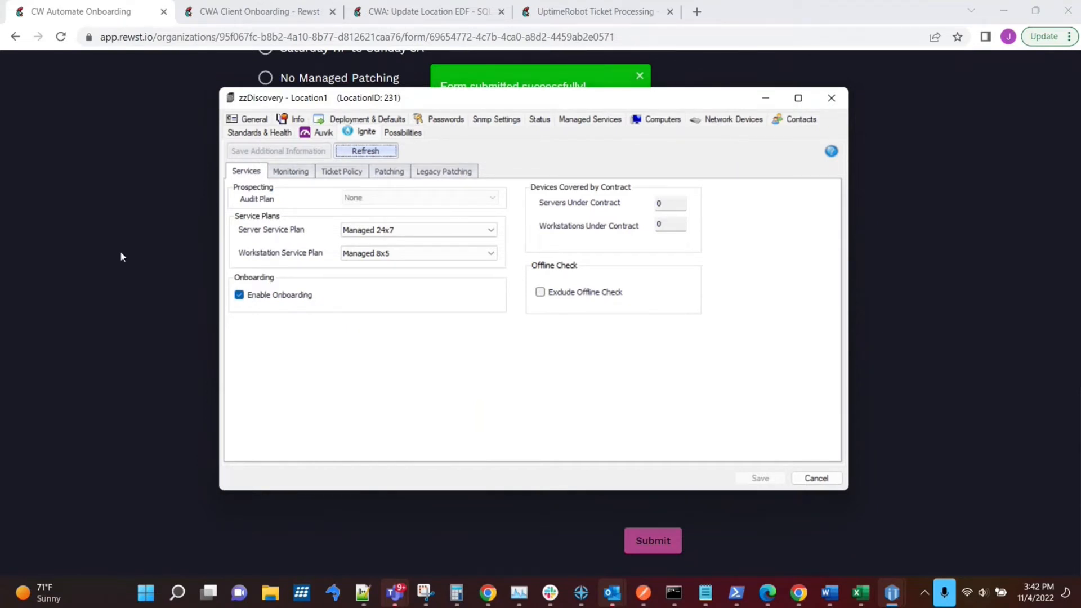
# Return to the submitted onboarding form and move to the CWA Client Onboarding workflow
pyautogui.click(832, 96)
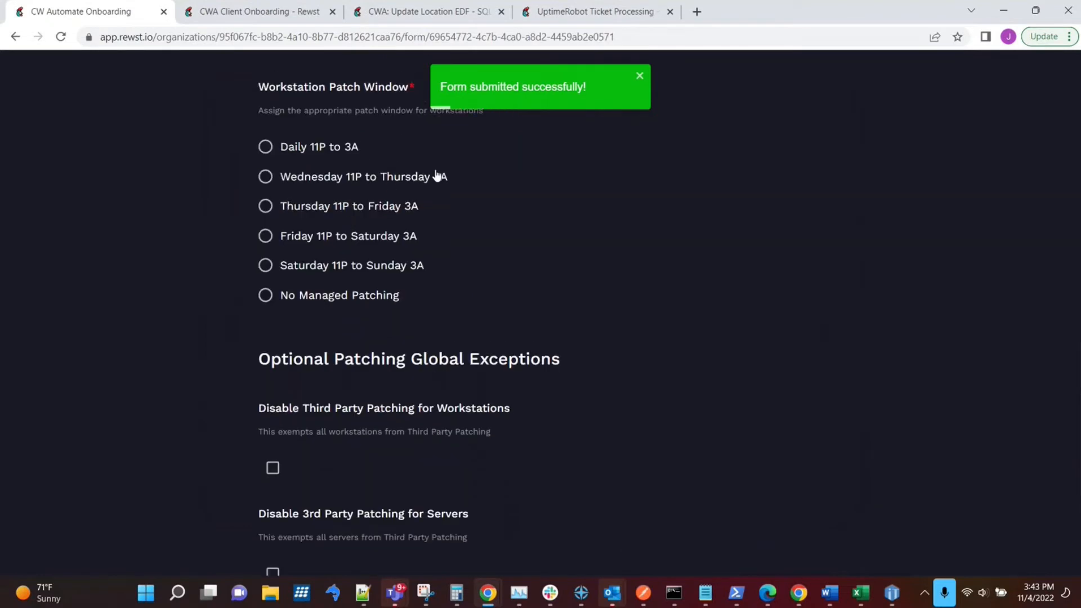
pyautogui.click(639, 75)
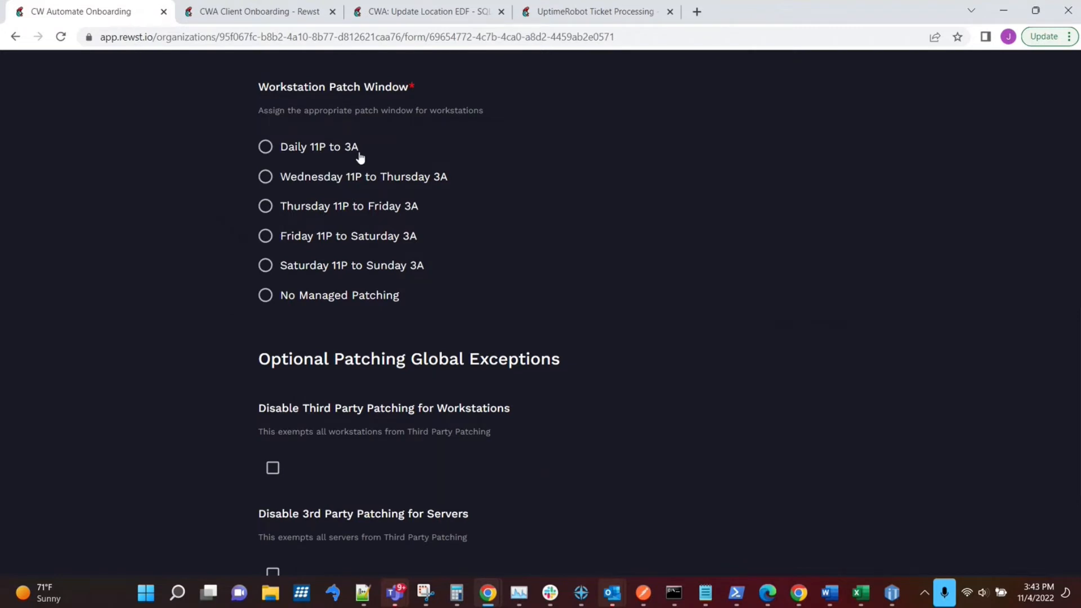
pyautogui.moveTo(355, 153)
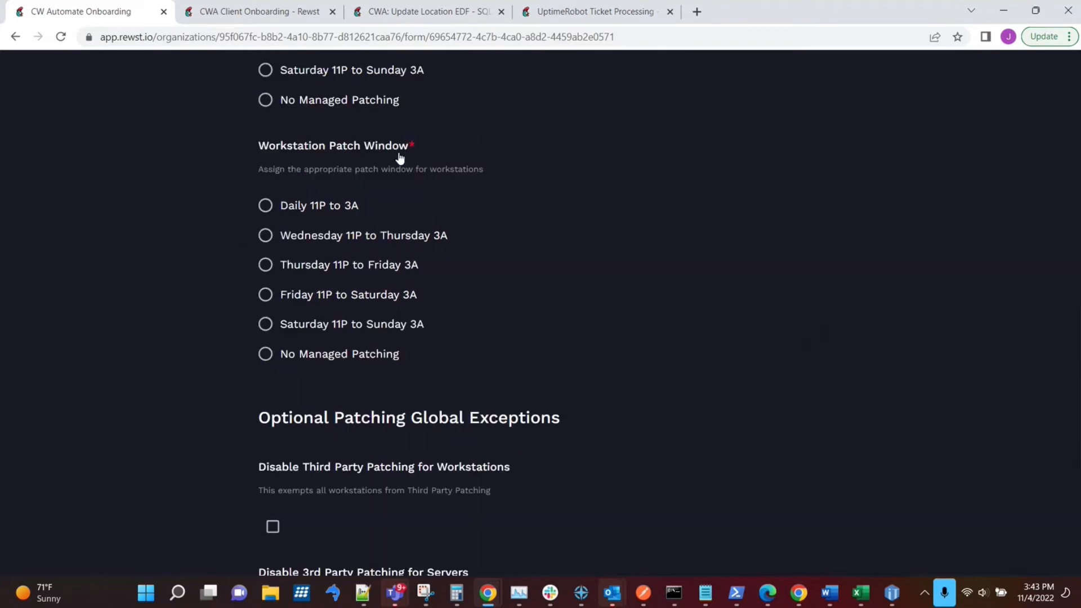
pyautogui.click(252, 12)
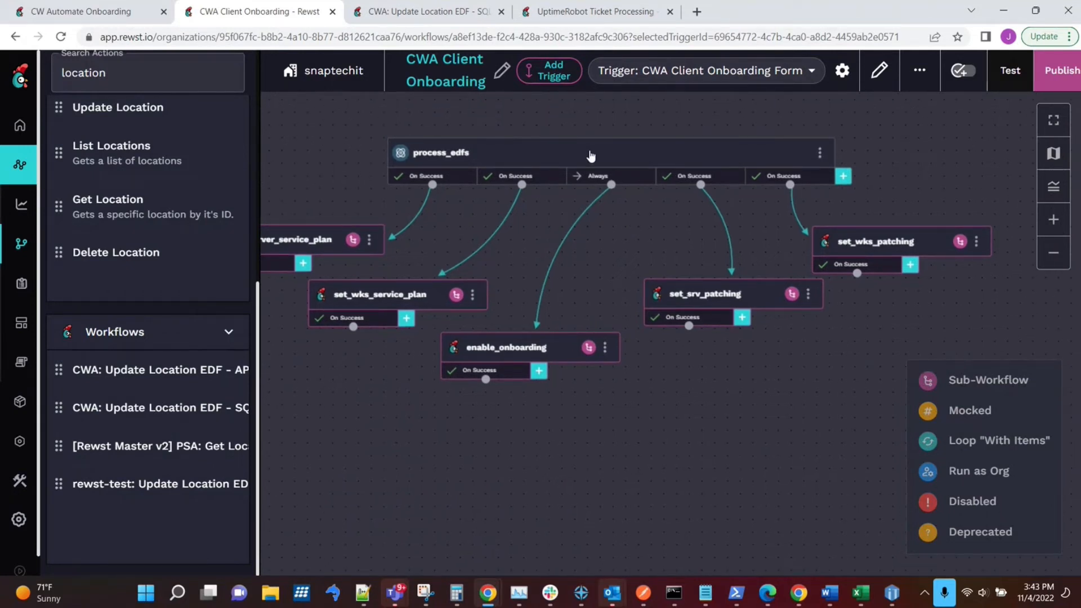
pyautogui.moveTo(781, 232)
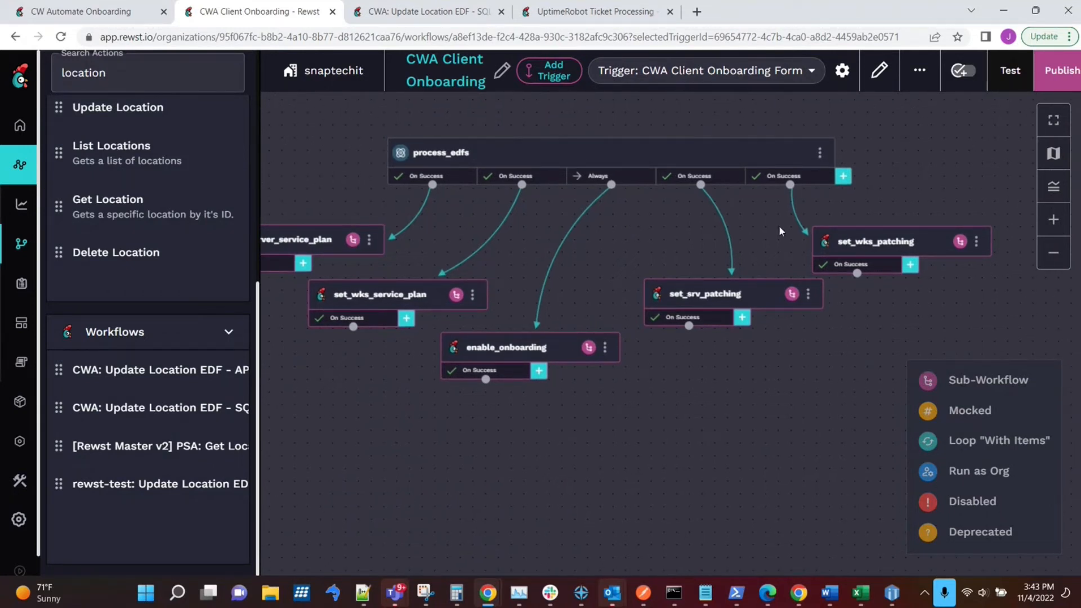
pyautogui.moveTo(633, 209)
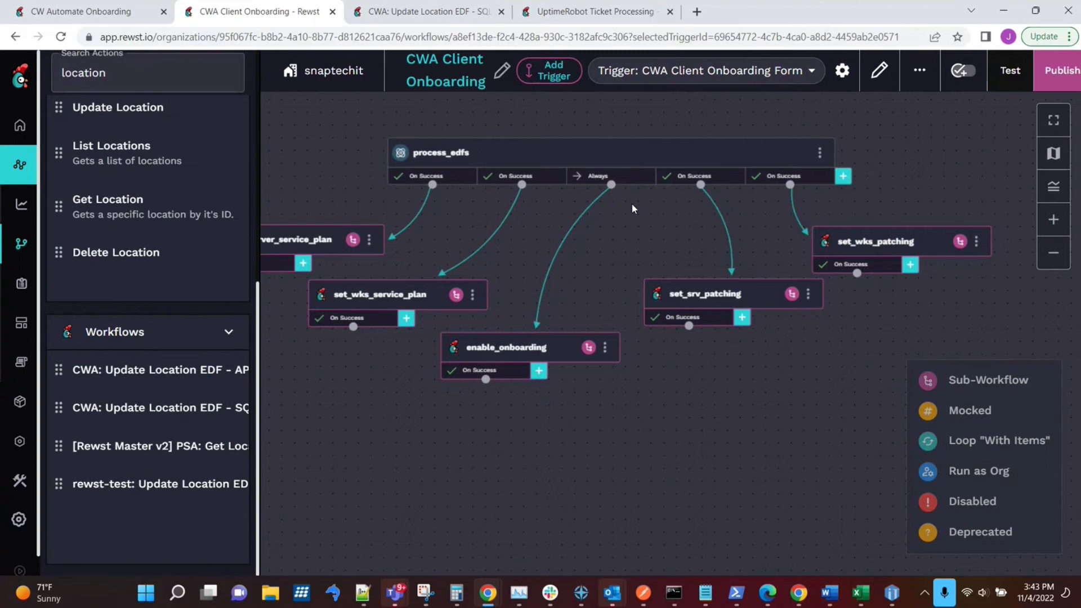
pyautogui.moveTo(297, 240)
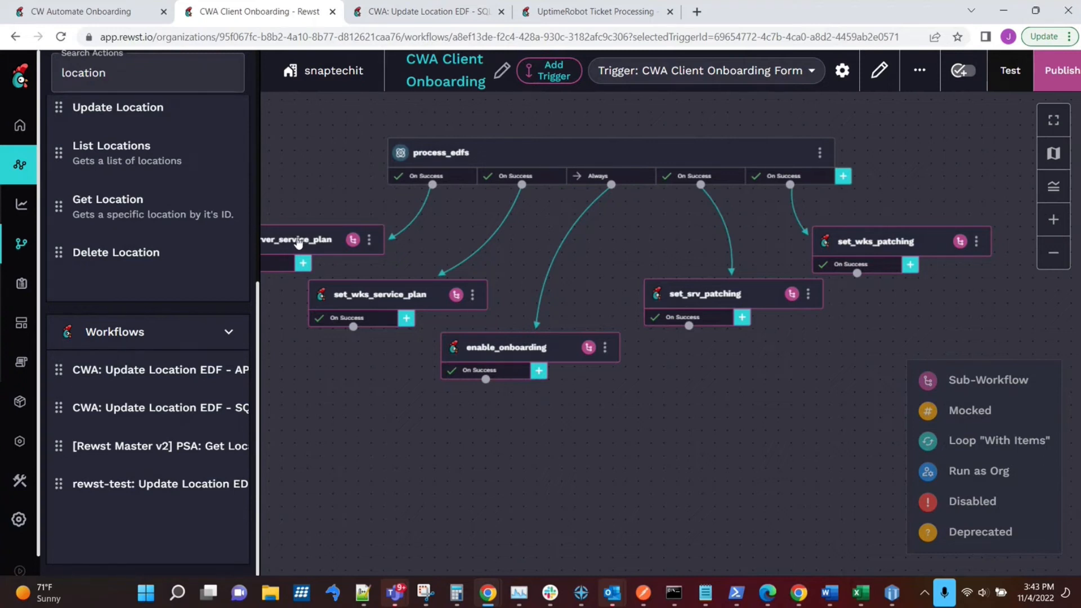
pyautogui.moveTo(352, 239)
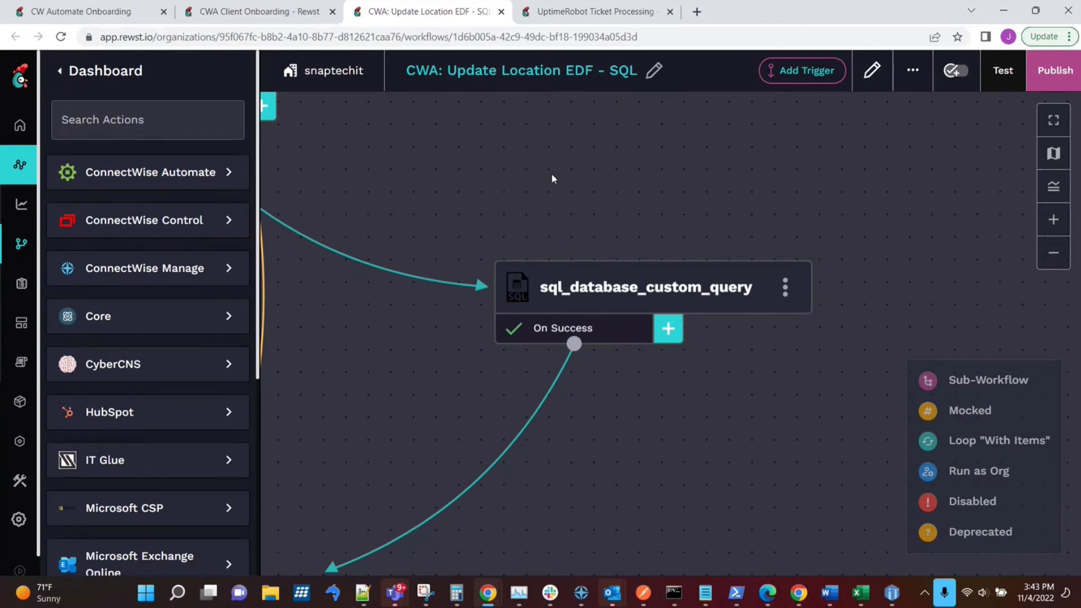
pyautogui.moveTo(628, 302)
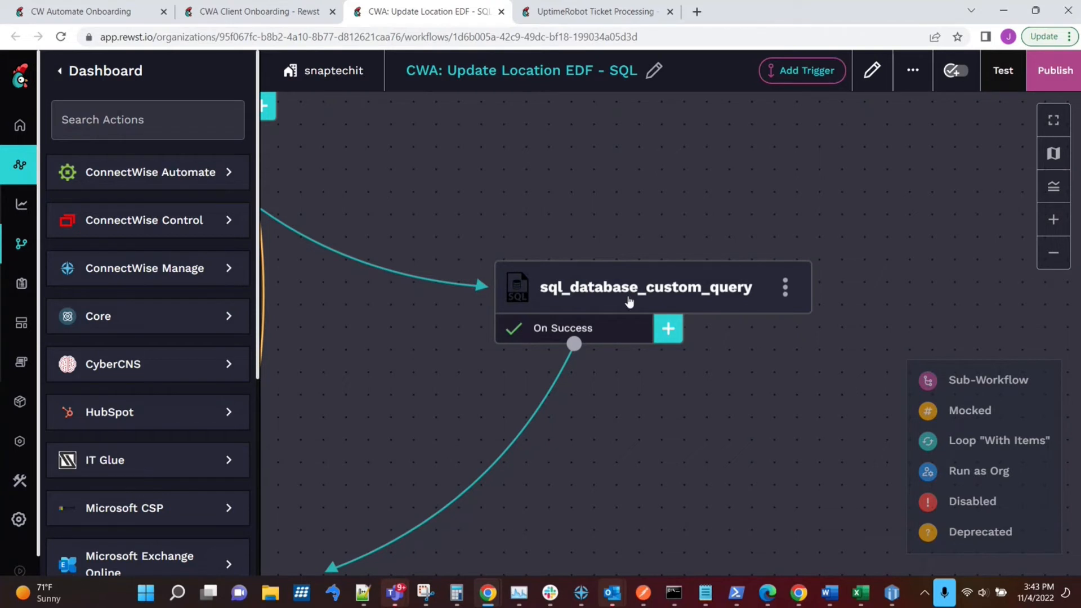
# Show the sql_database_custom_query task's full INSERT into extrafielddata query
pyautogui.click(647, 287)
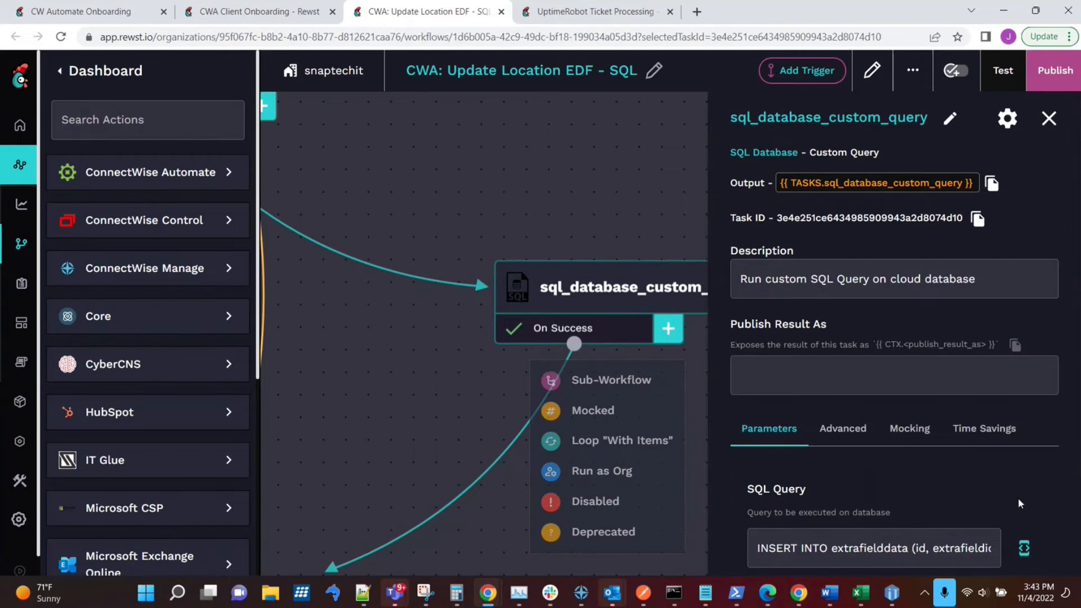
pyautogui.click(1025, 549)
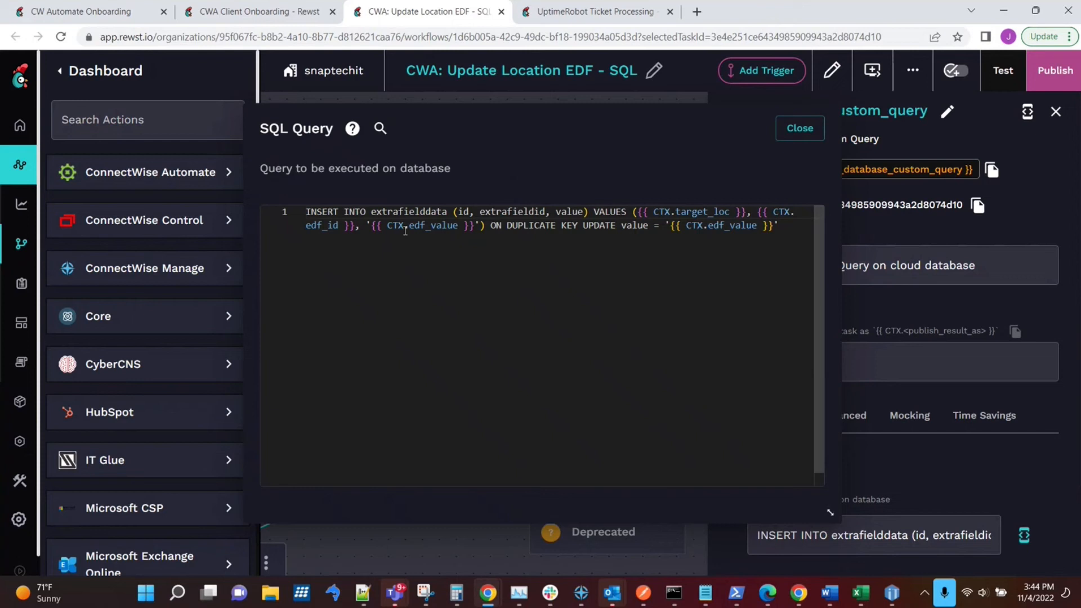
pyautogui.moveTo(573, 242)
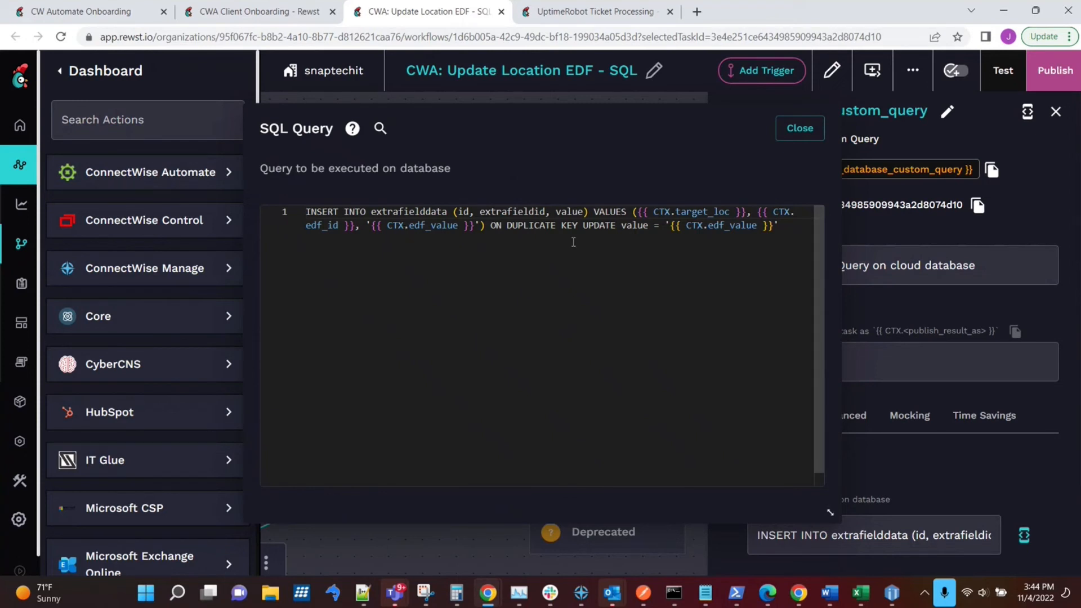
pyautogui.moveTo(576, 242)
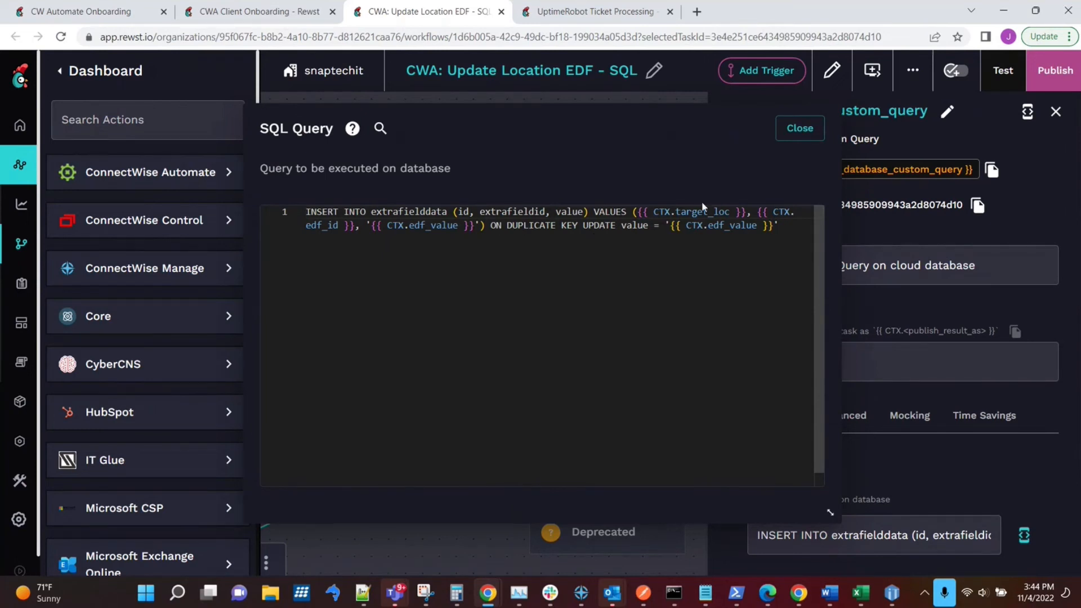
pyautogui.moveTo(773, 160)
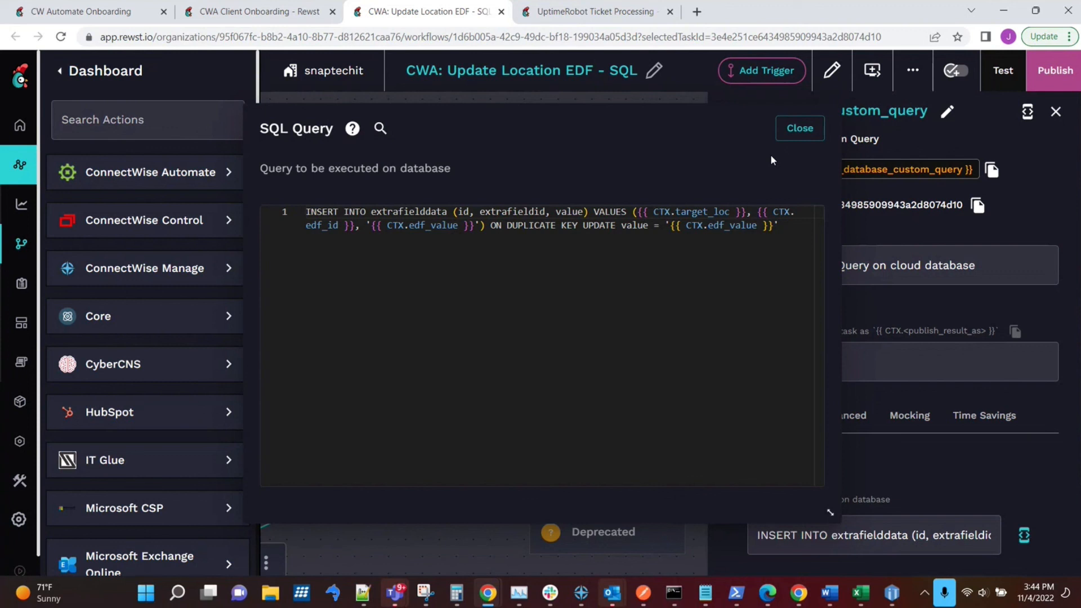
pyautogui.moveTo(766, 162)
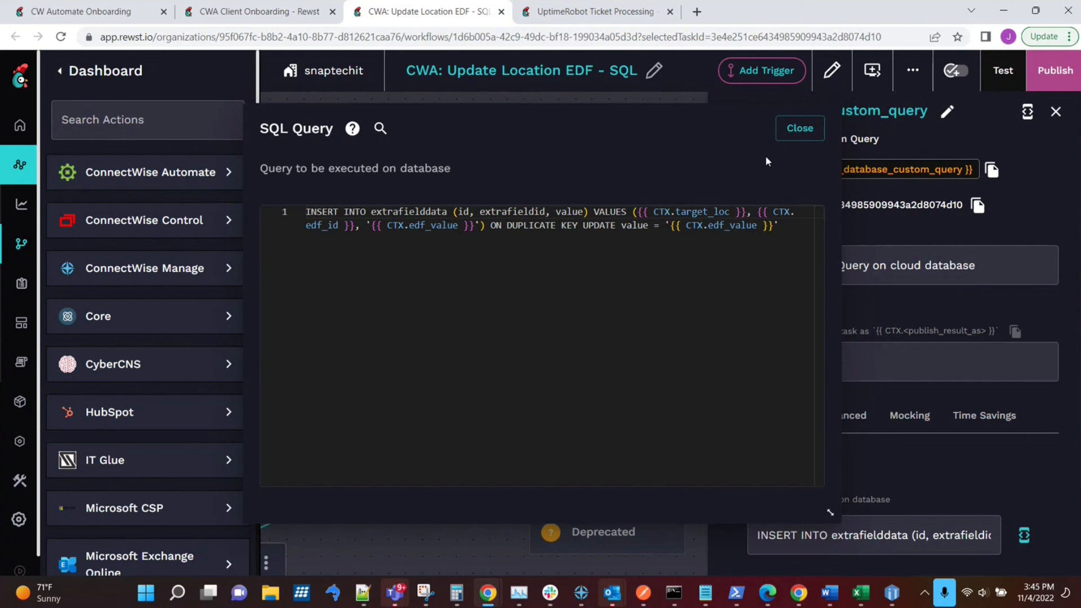